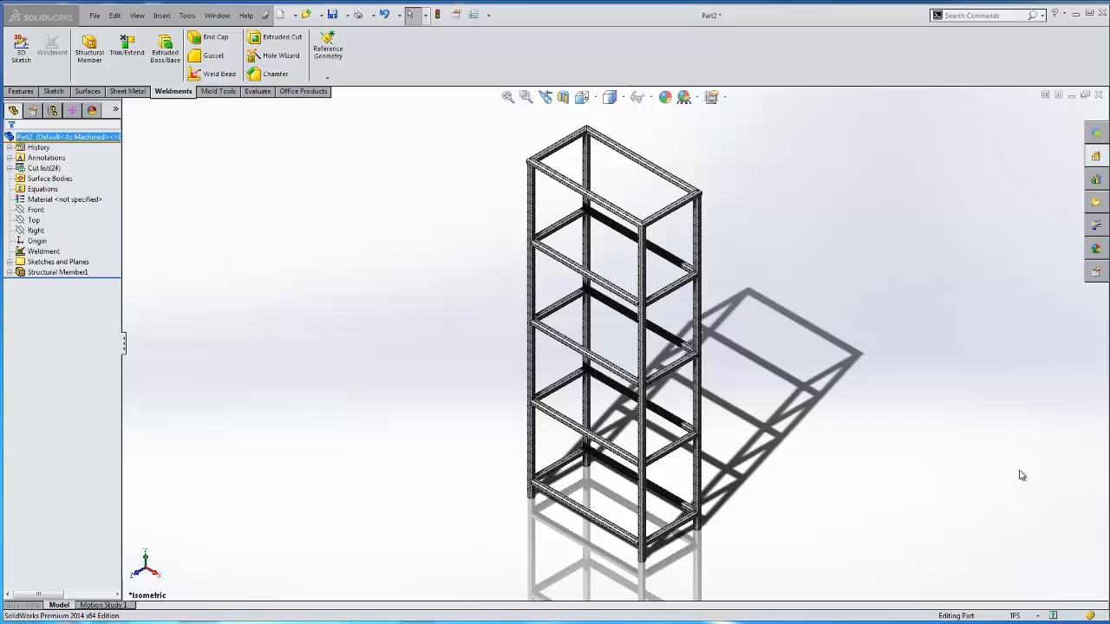
pyautogui.moveTo(871, 368)
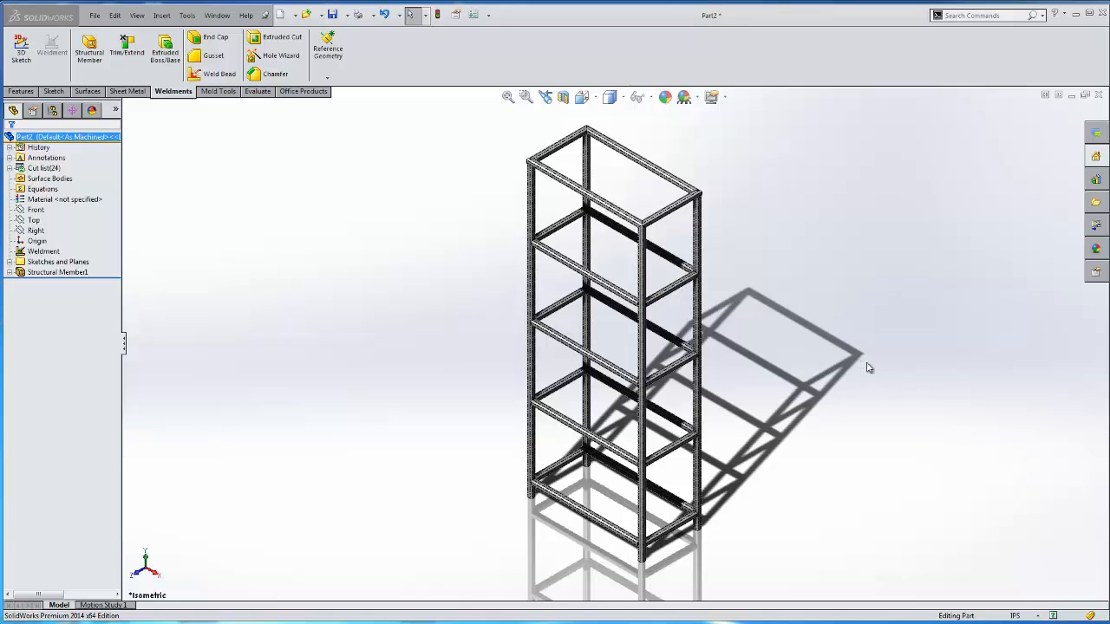
pyautogui.moveTo(680, 242)
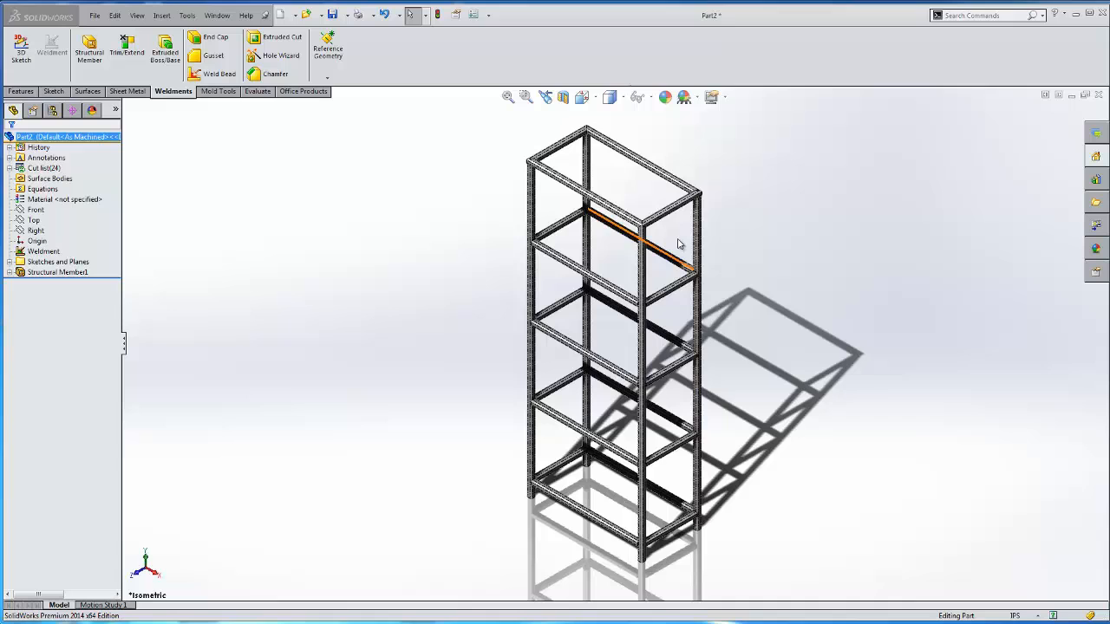
# Zoom in on the top corner of the weldment frame.
pyautogui.scroll(3)
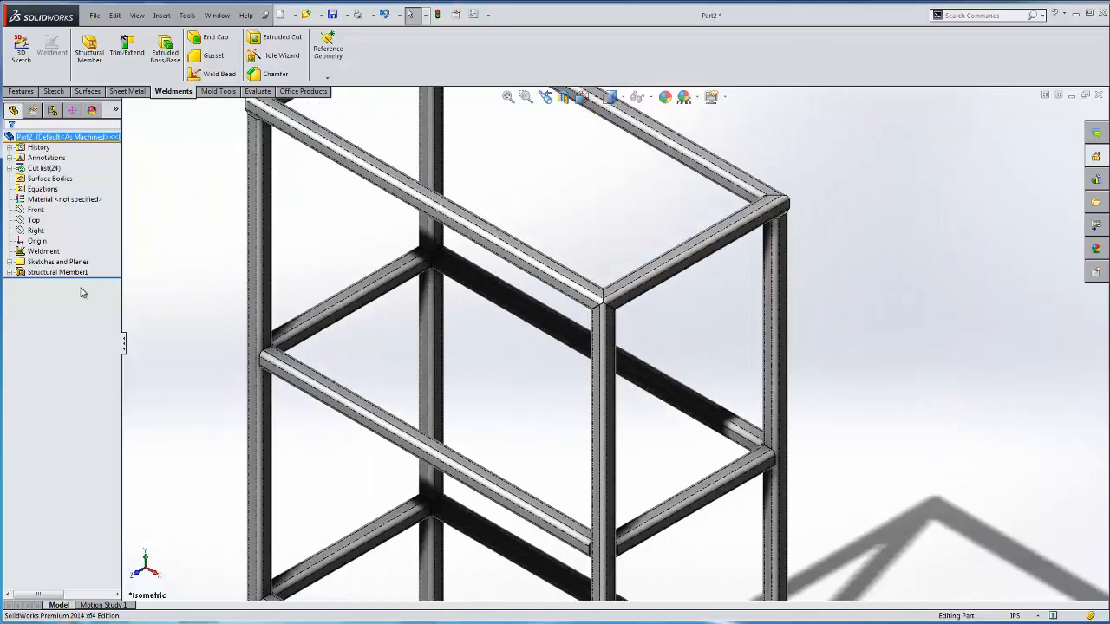
# Edit Structural Member1 and change the trim treatment at the frame's top corner, then rebuild.
pyautogui.click(59, 270)
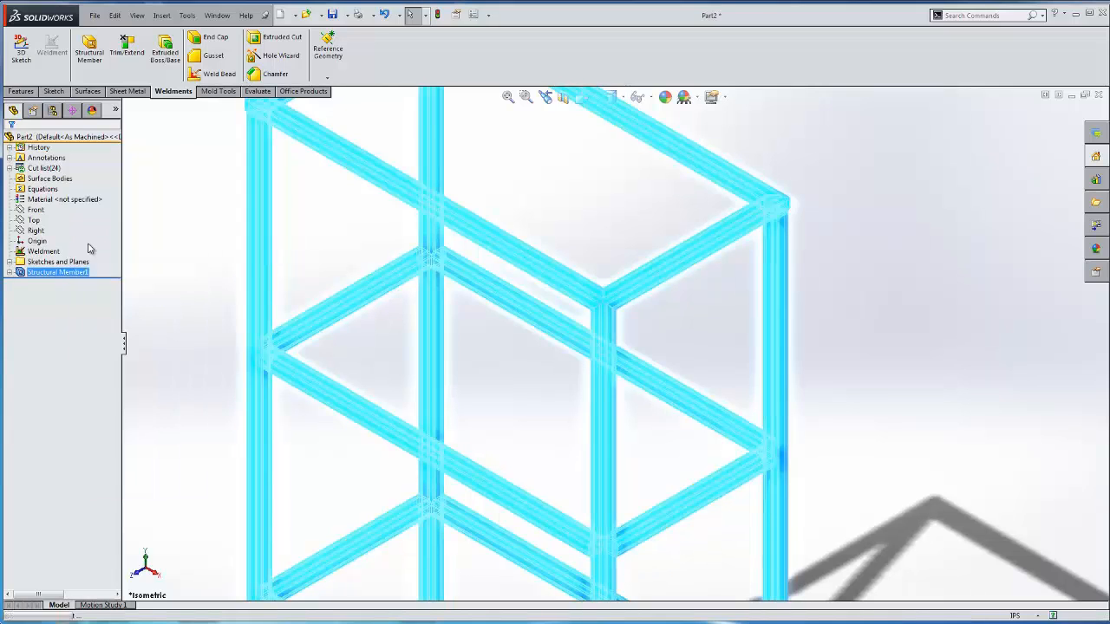
pyautogui.click(8, 260)
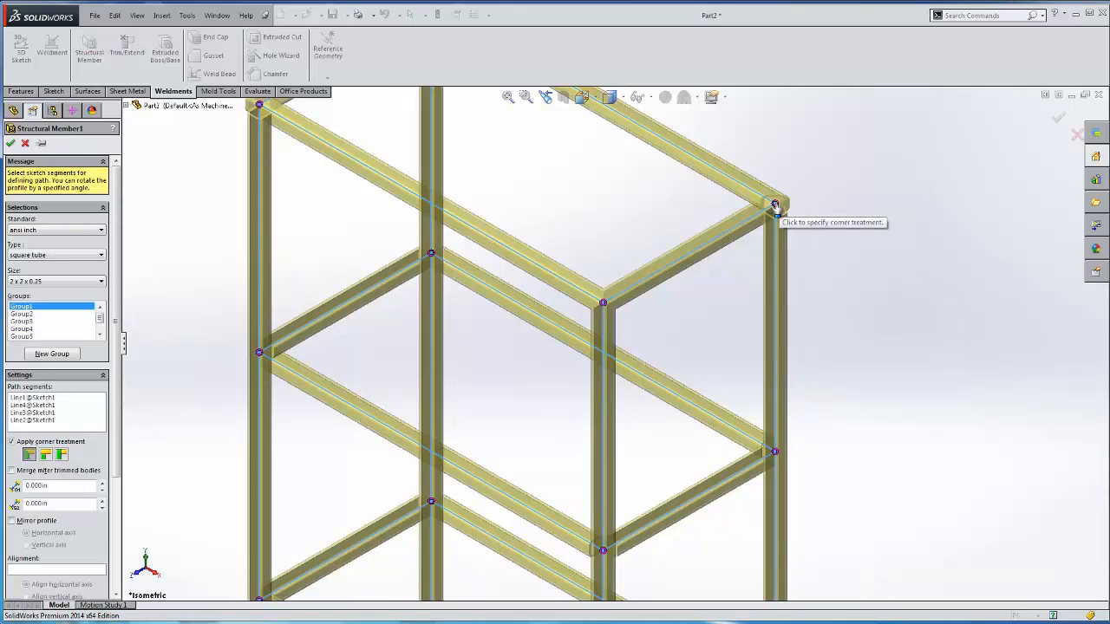
pyautogui.click(773, 204)
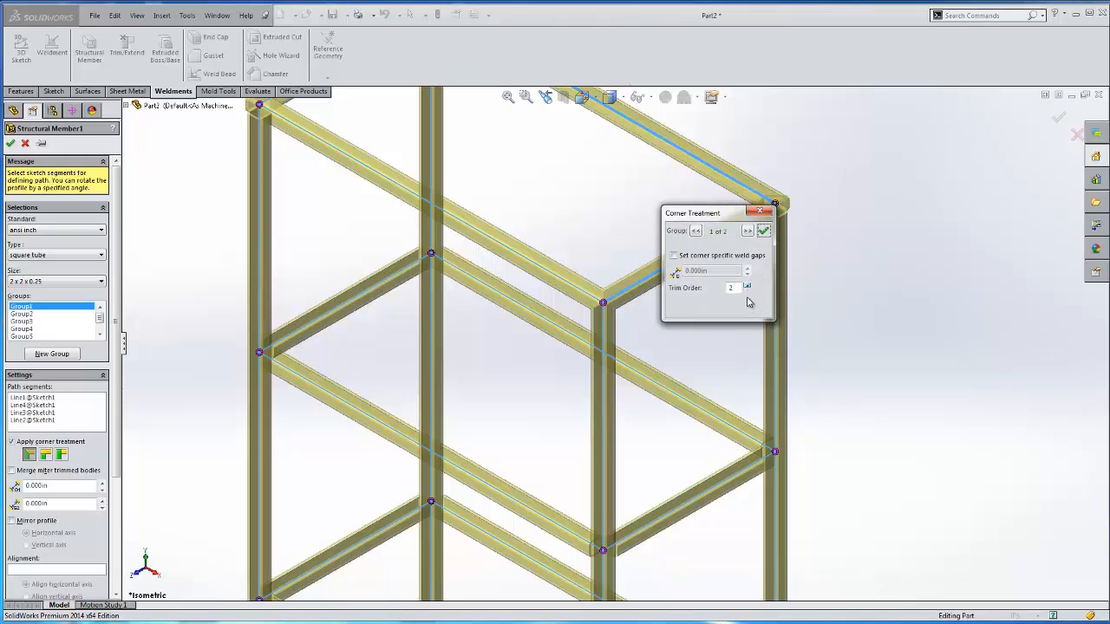
pyautogui.click(763, 229)
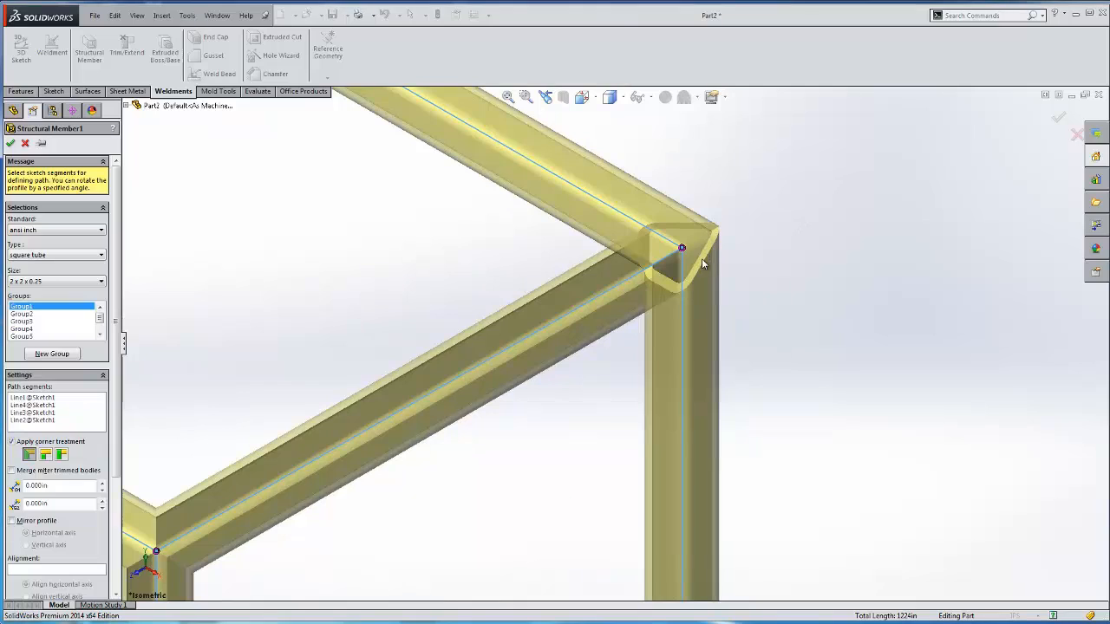
pyautogui.moveTo(327, 208)
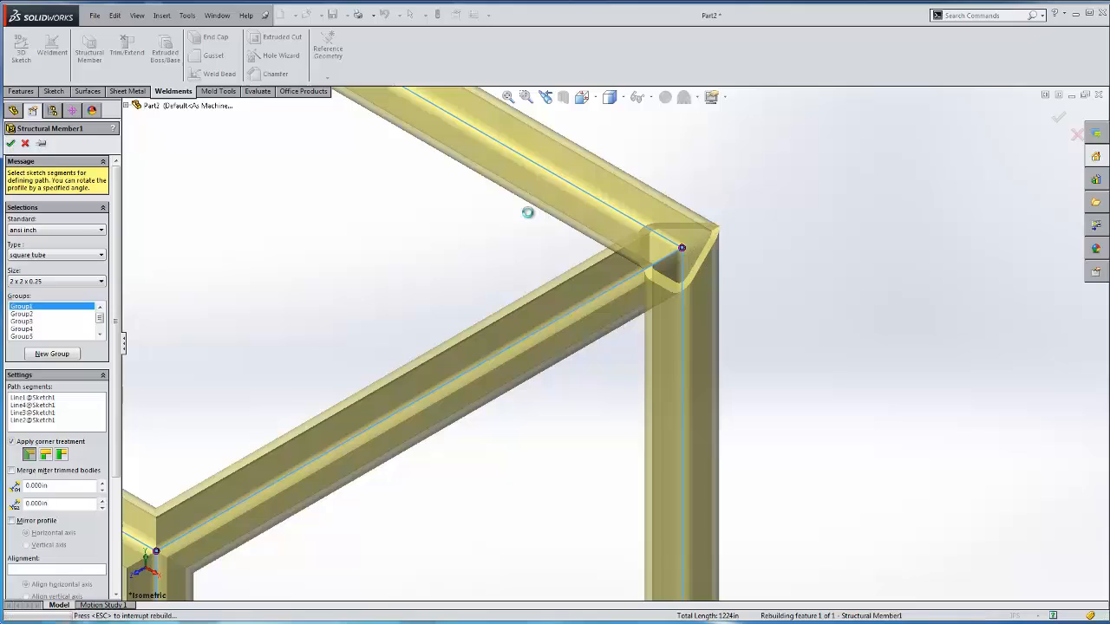
pyautogui.click(10, 142)
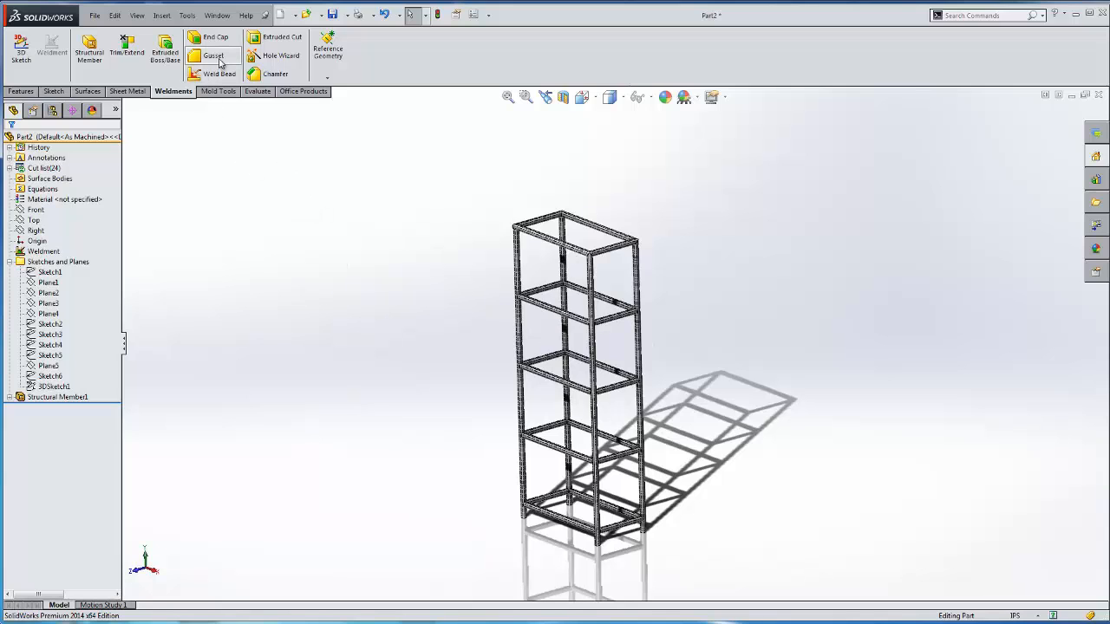
# Add a 3.000in gusset plate between the lower post and rail faces, with location and offset set.
pyautogui.click(211, 54)
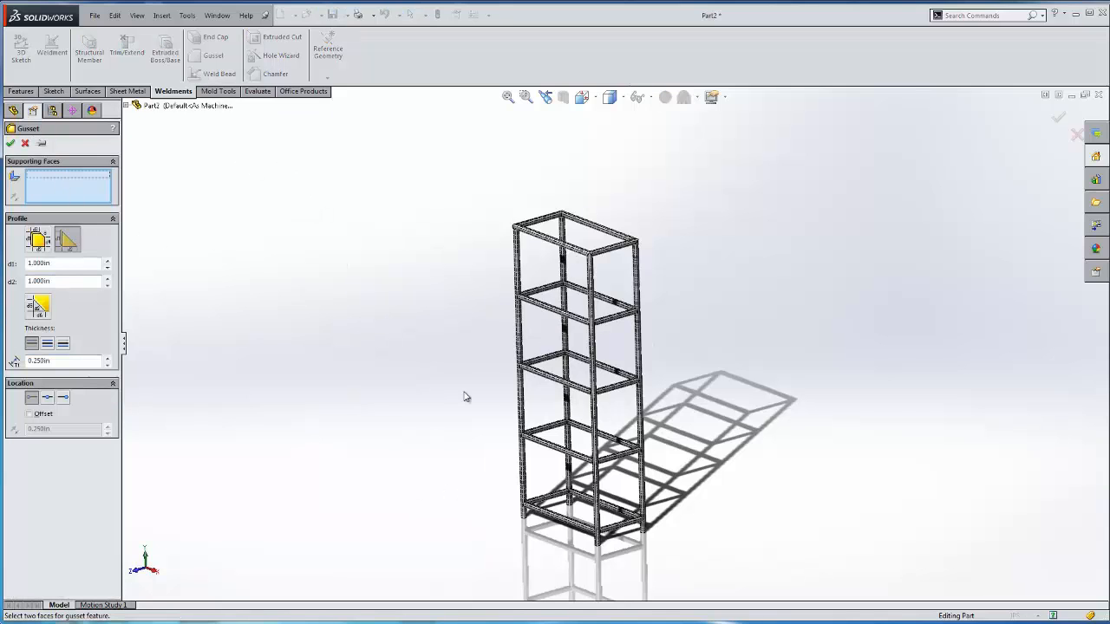
pyautogui.scroll(3)
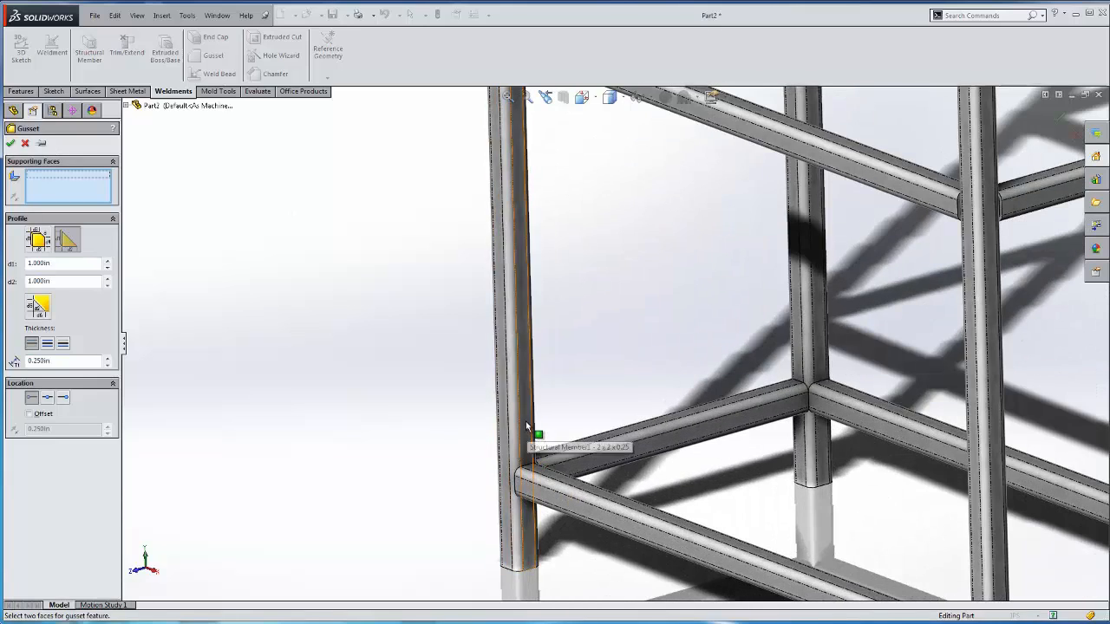
pyautogui.click(524, 485)
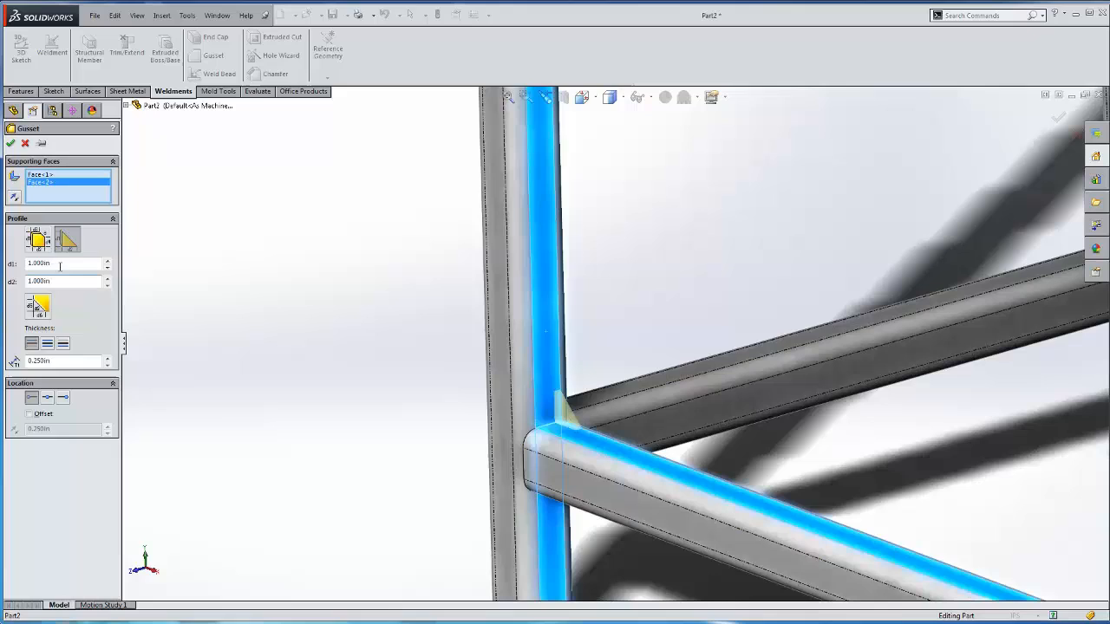
pyautogui.tripleClick(55, 264)
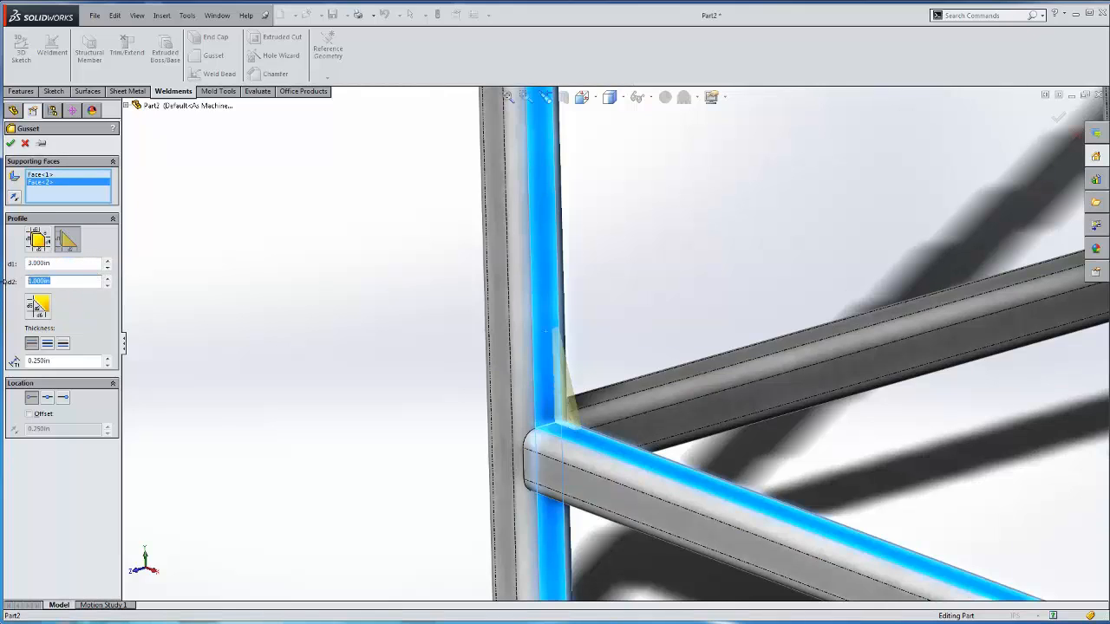
pyautogui.write('3.000in')
pyautogui.click(67, 361)
pyautogui.write('0.500')
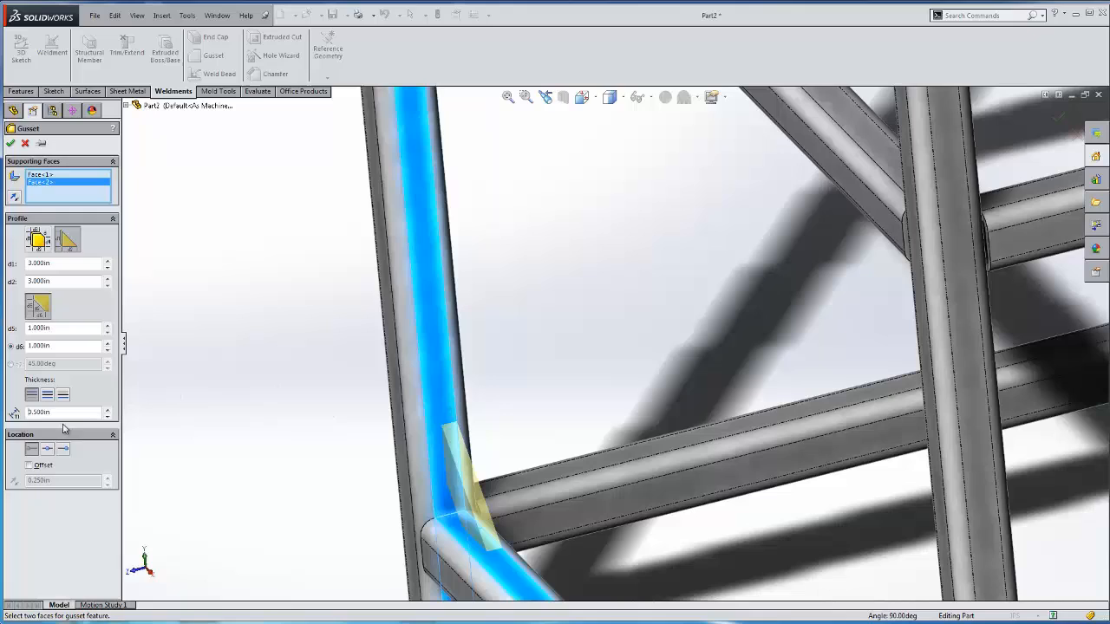
pyautogui.click(47, 448)
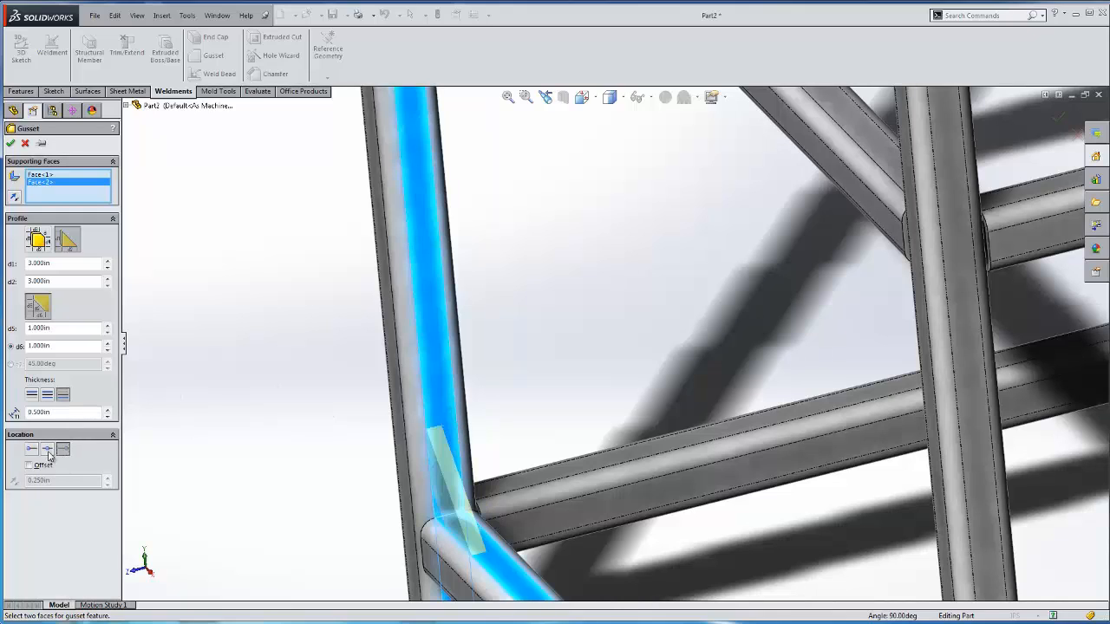
pyautogui.click(28, 465)
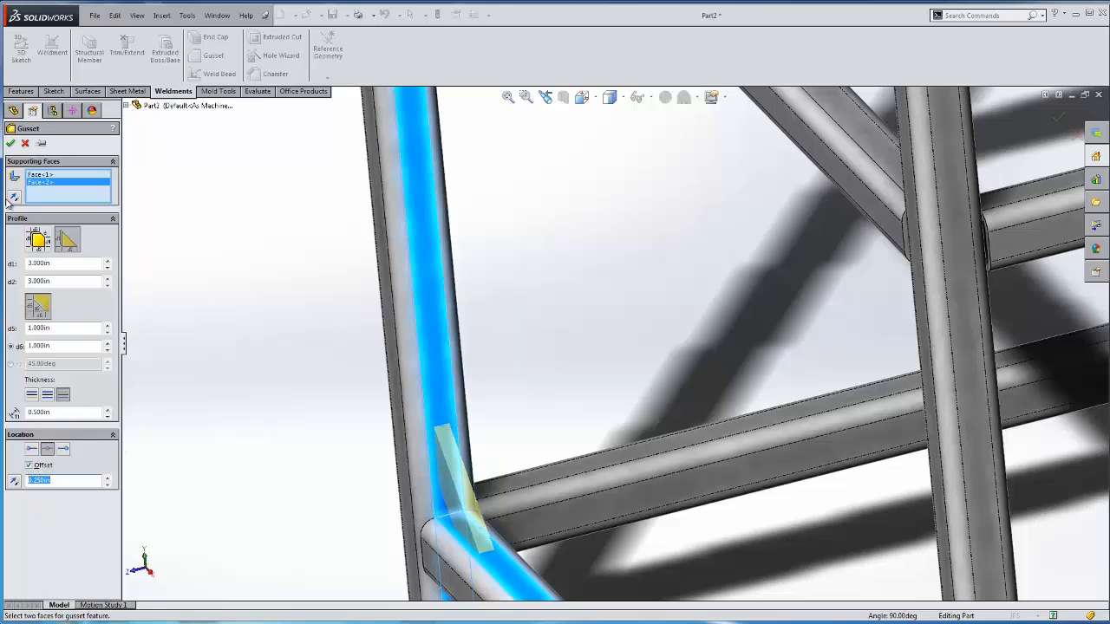
pyautogui.click(11, 142)
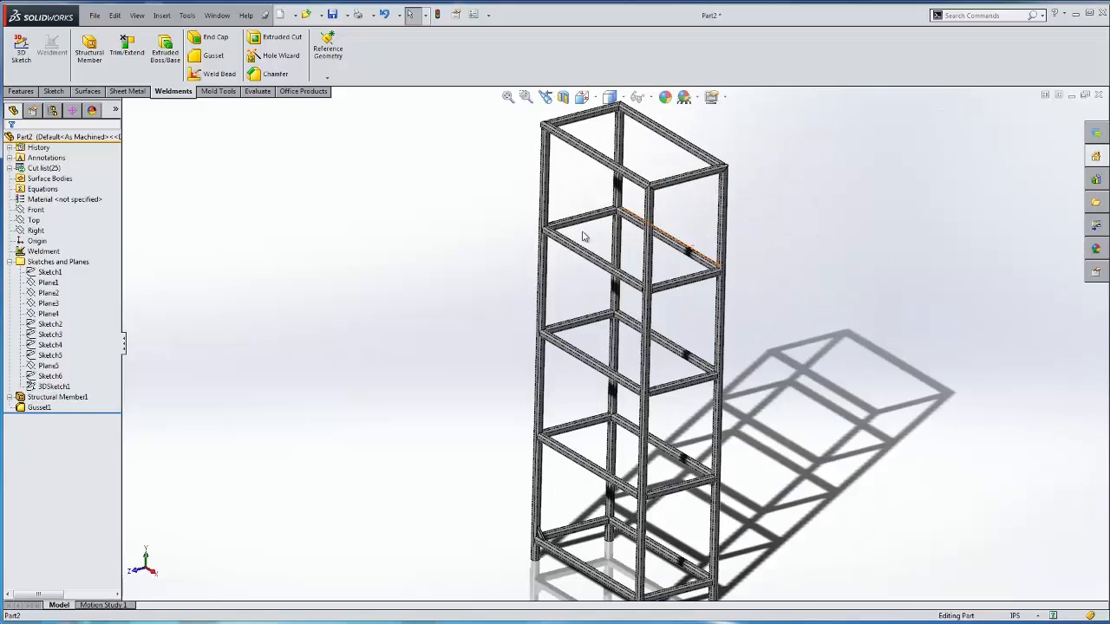
# Update the cut list so the tube members and gusset are grouped into cut-list items.
pyautogui.click(14, 169)
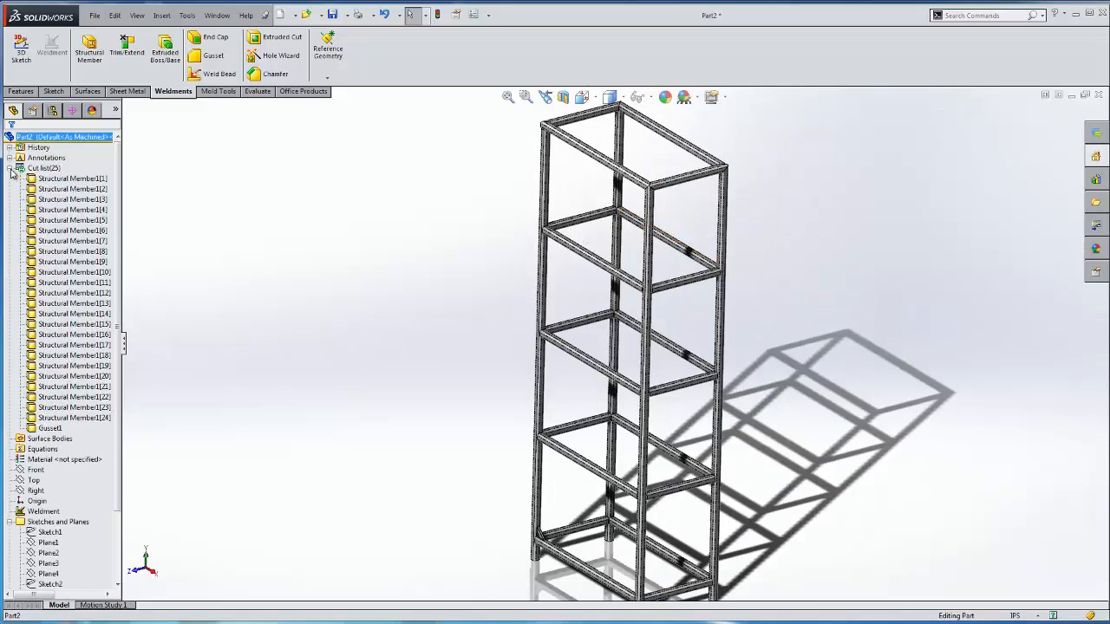
pyautogui.rightClick(49, 168)
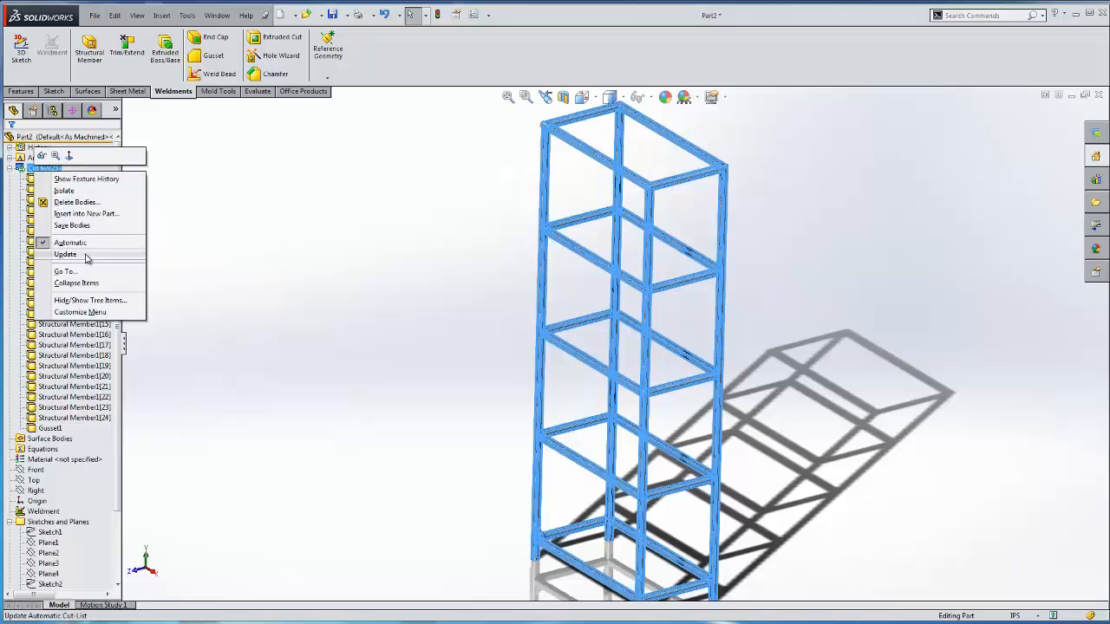
pyautogui.click(66, 253)
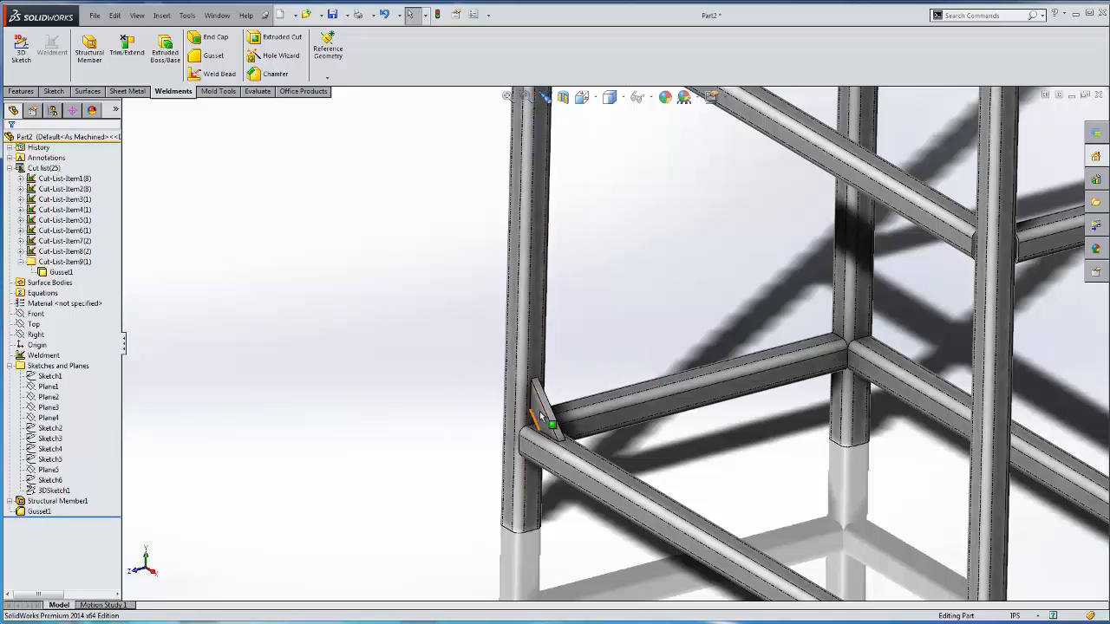
pyautogui.moveTo(541, 403)
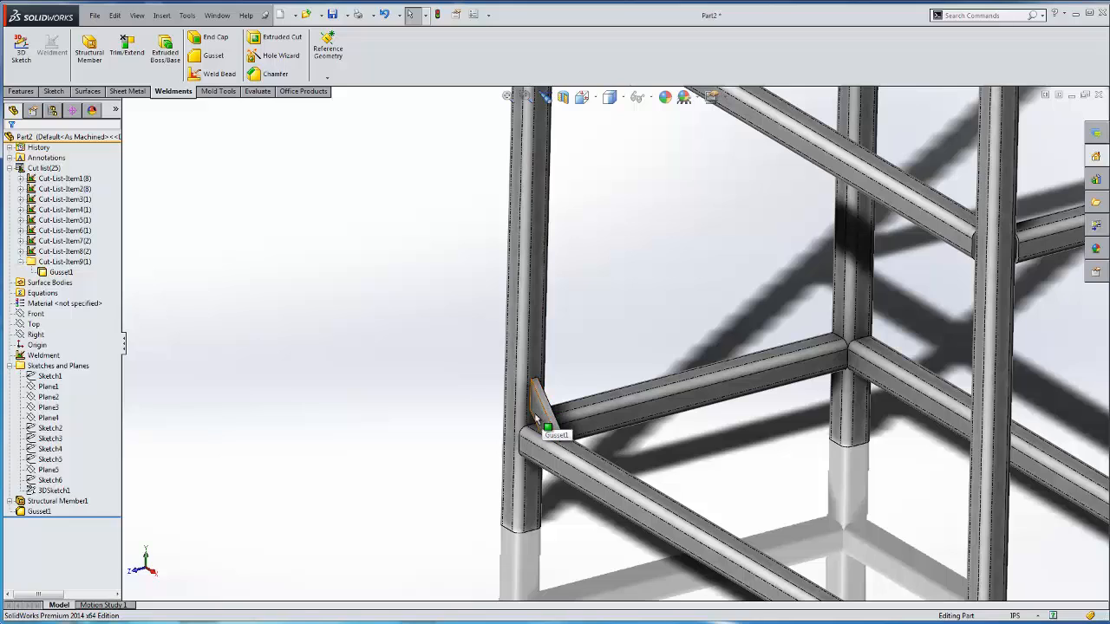
pyautogui.moveTo(226, 288)
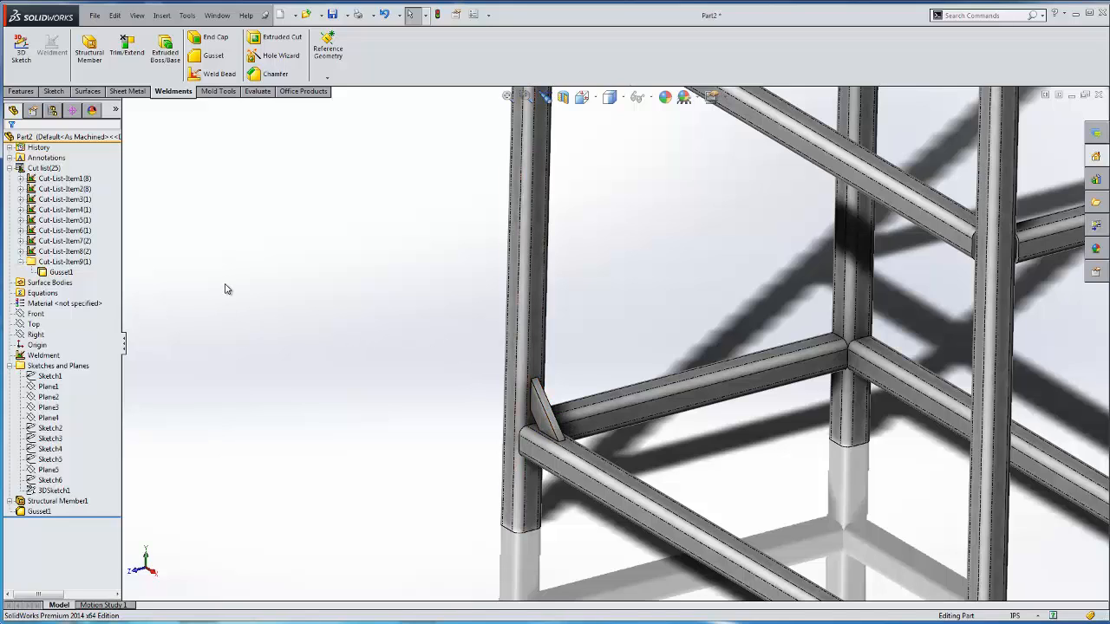
pyautogui.moveTo(246, 276)
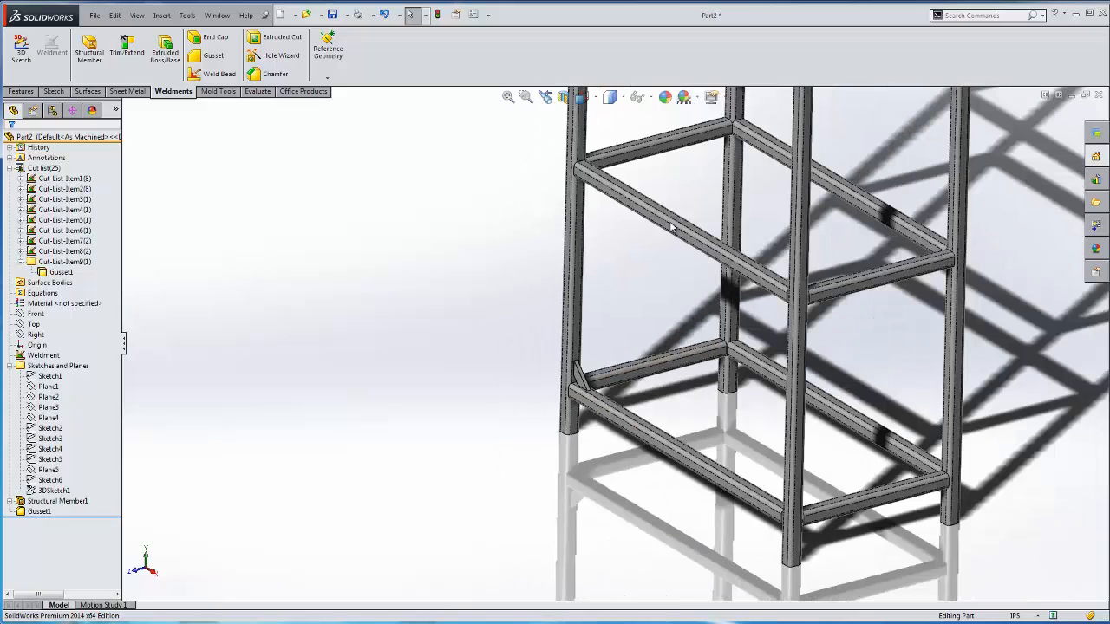
# Save the frame as Part2 and make a drawing from it on a B landscape sheet.
pyautogui.click(281, 14)
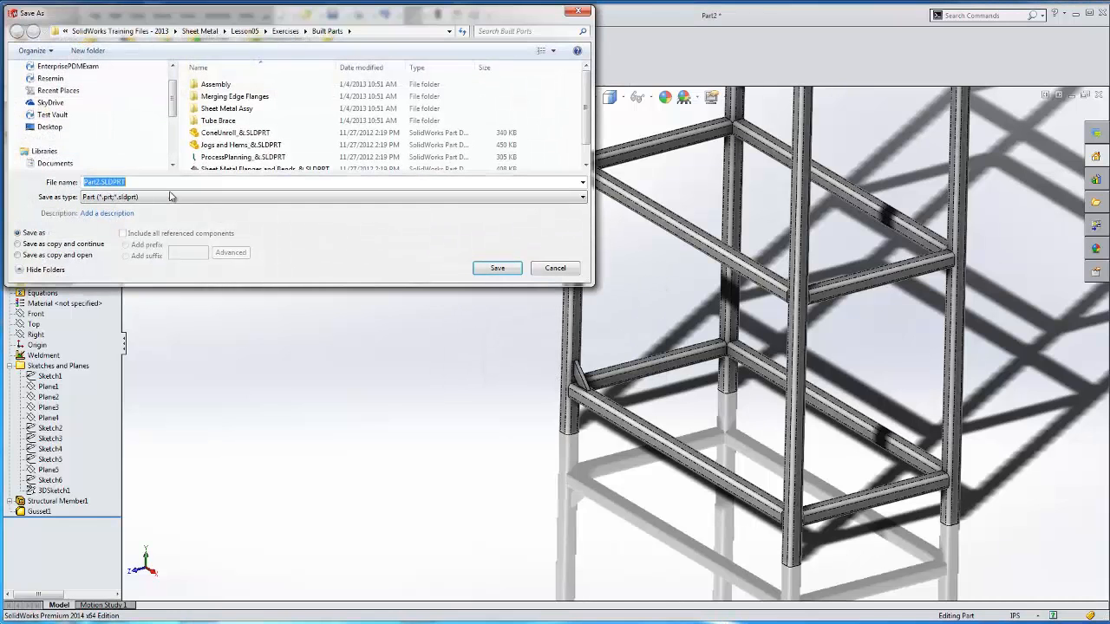
pyautogui.click(496, 267)
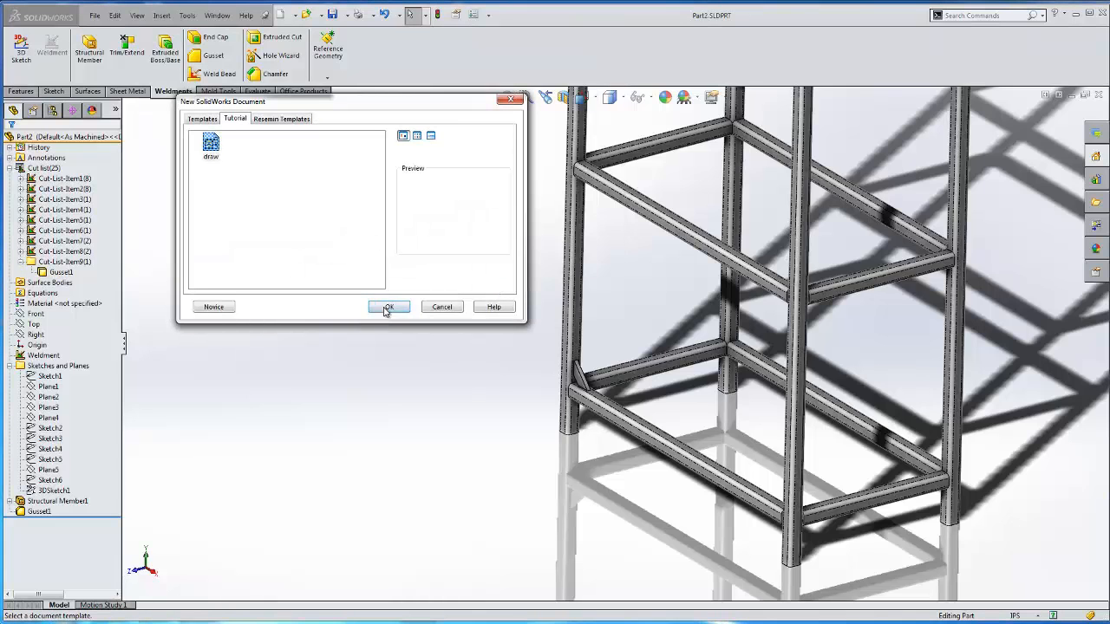
pyautogui.click(389, 306)
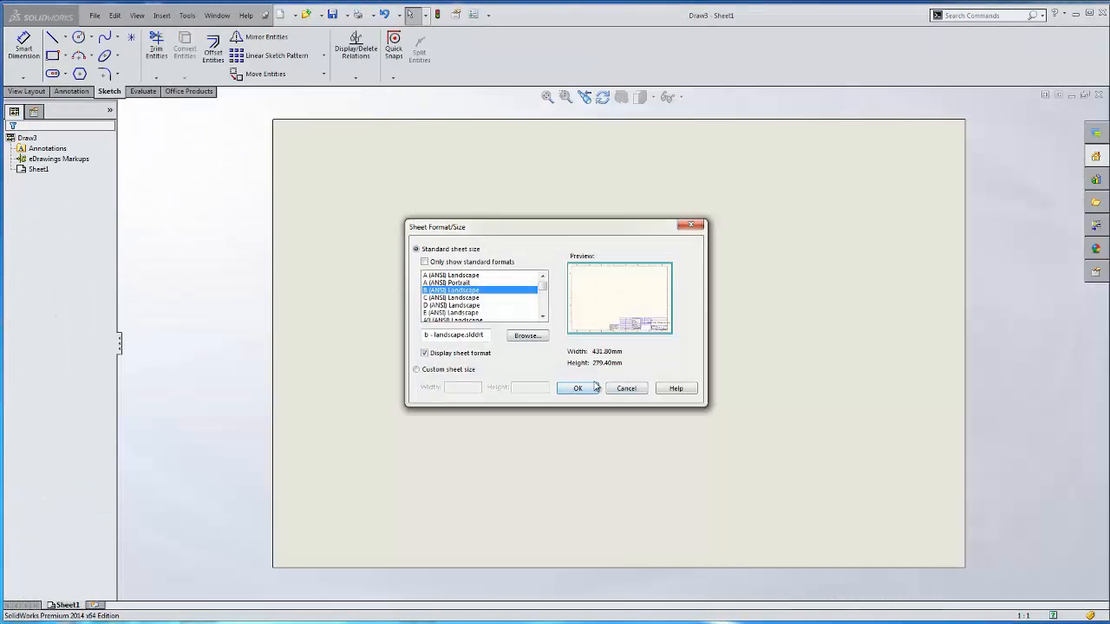
pyautogui.click(578, 388)
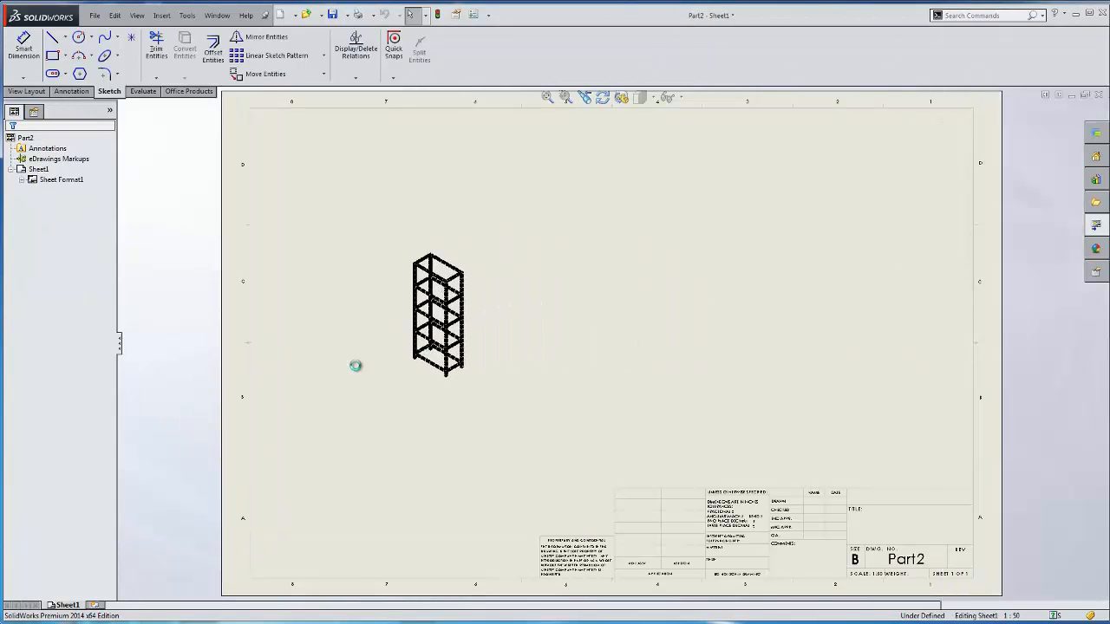
# Insert a weldment cut list table at the top right of the sheet.
pyautogui.click(161, 16)
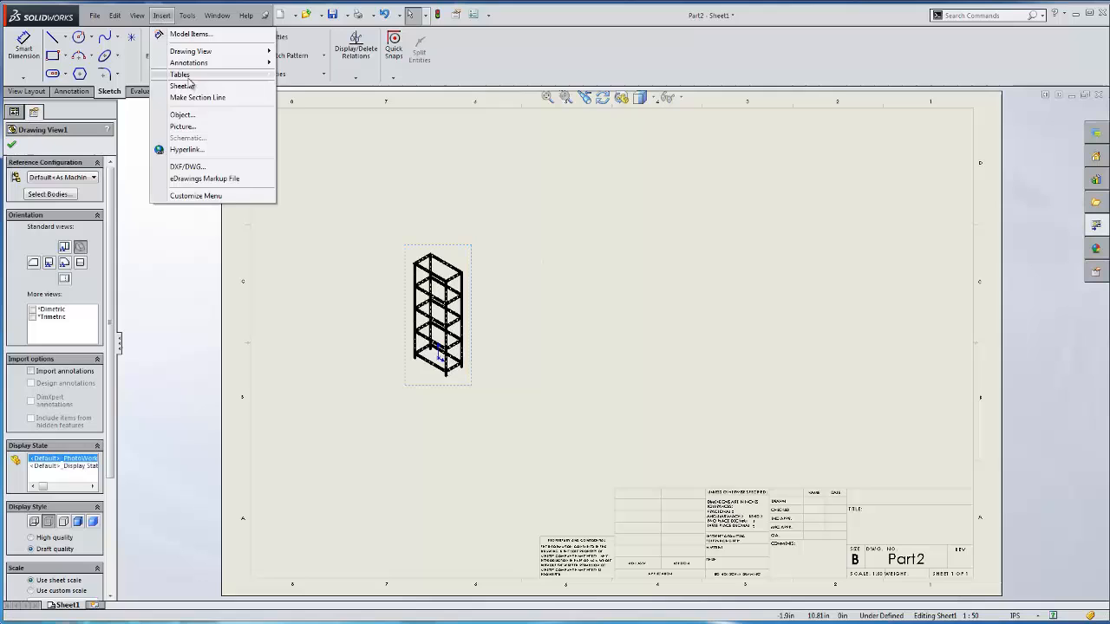
pyautogui.click(181, 72)
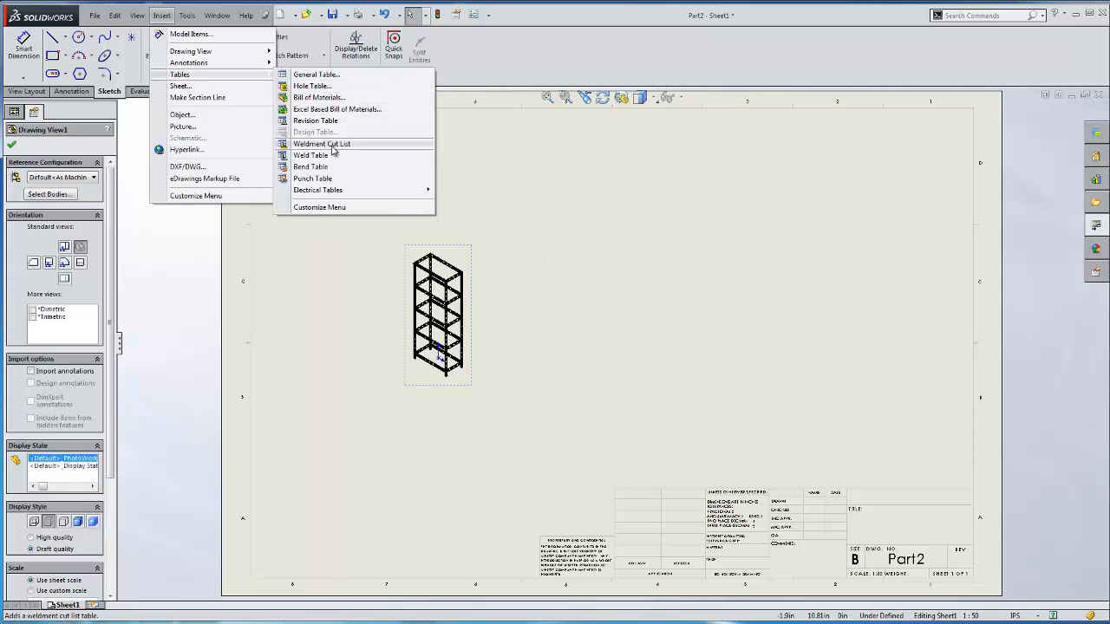
pyautogui.click(322, 144)
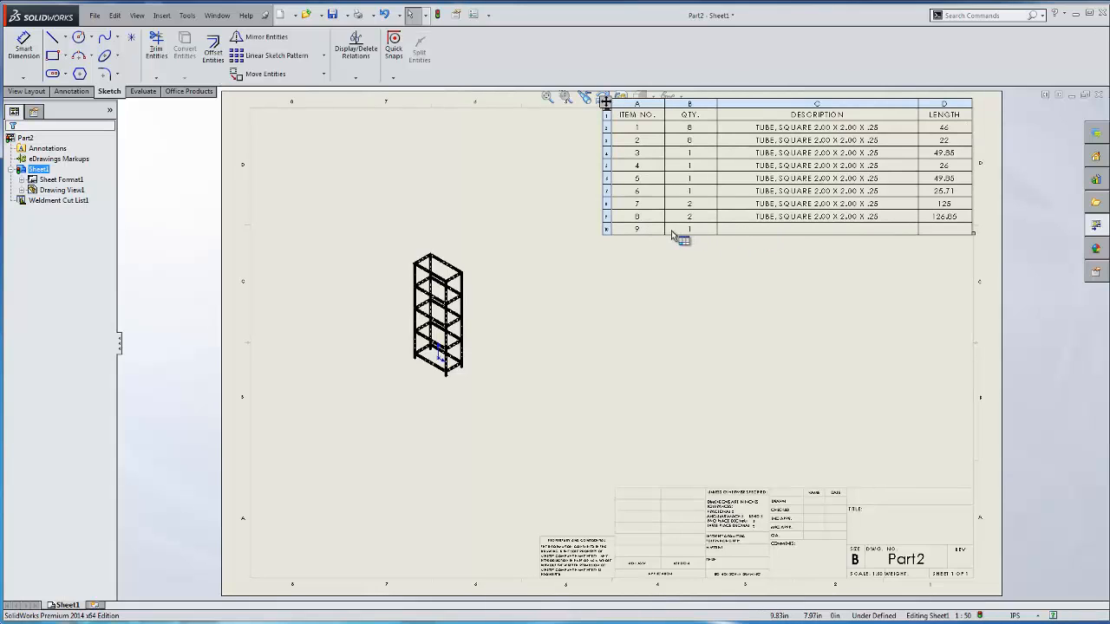
pyautogui.click(437, 315)
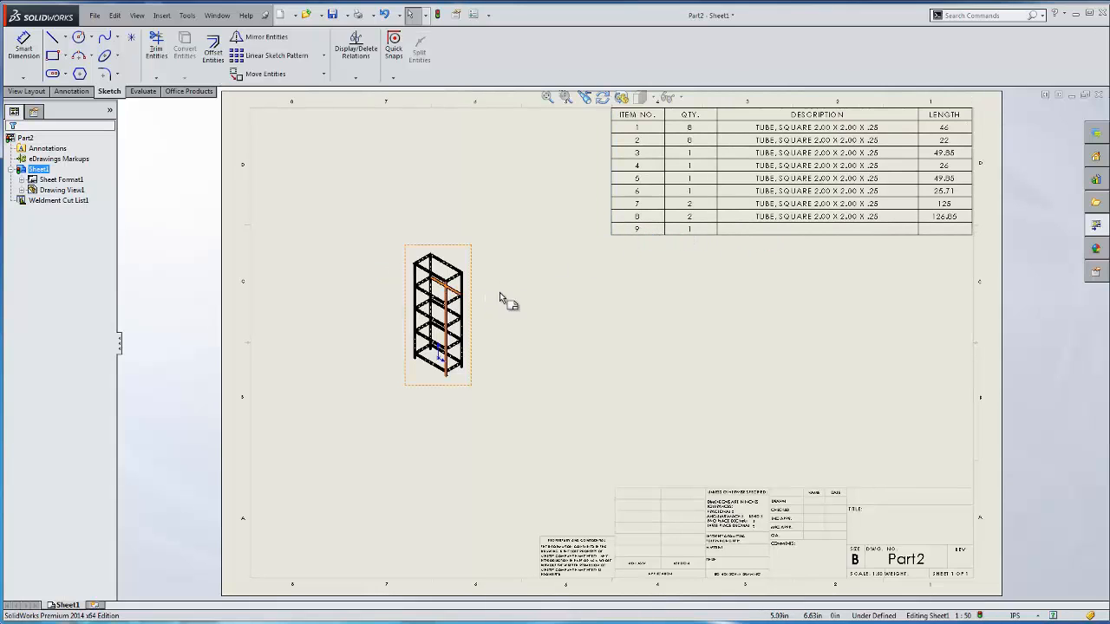
# Give the isometric frame view its own custom scale to enlarge it.
pyautogui.click(437, 312)
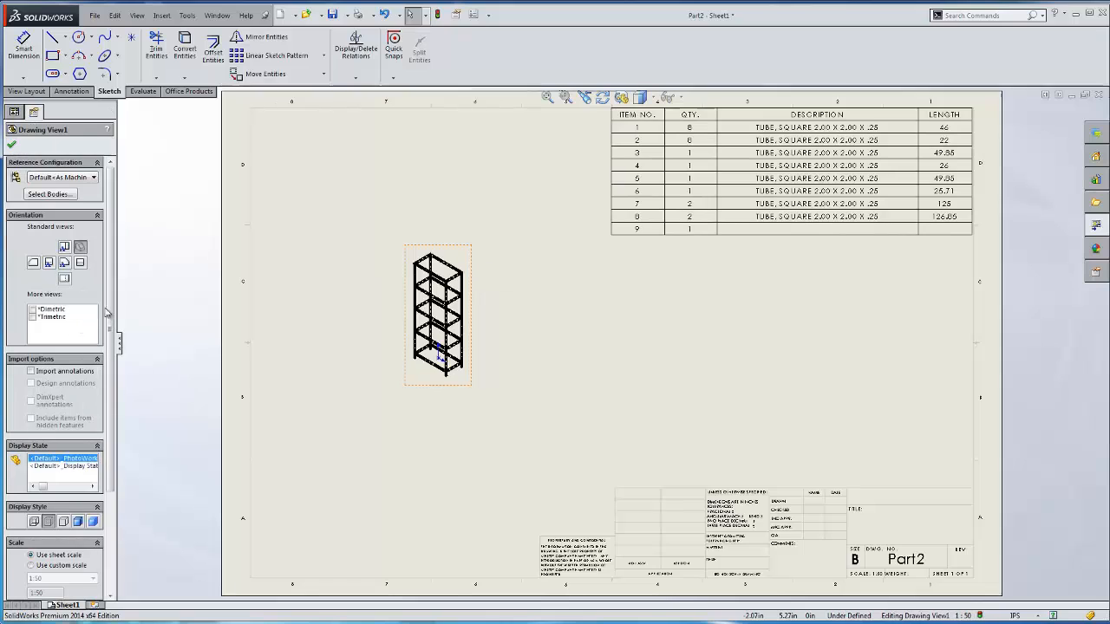
pyautogui.scroll(-3)
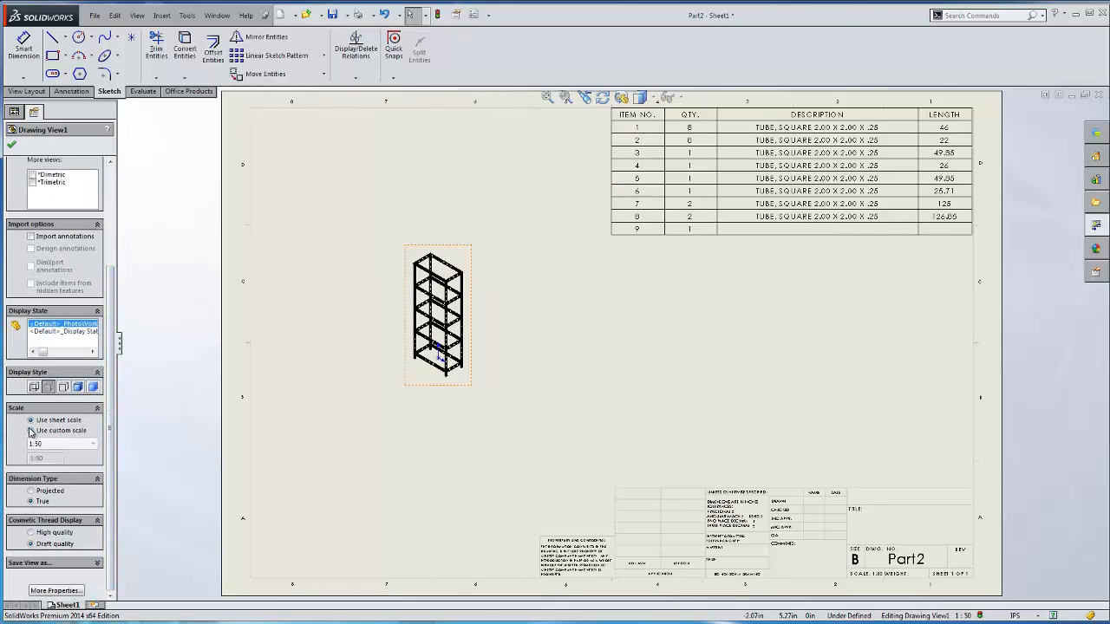
pyautogui.click(90, 444)
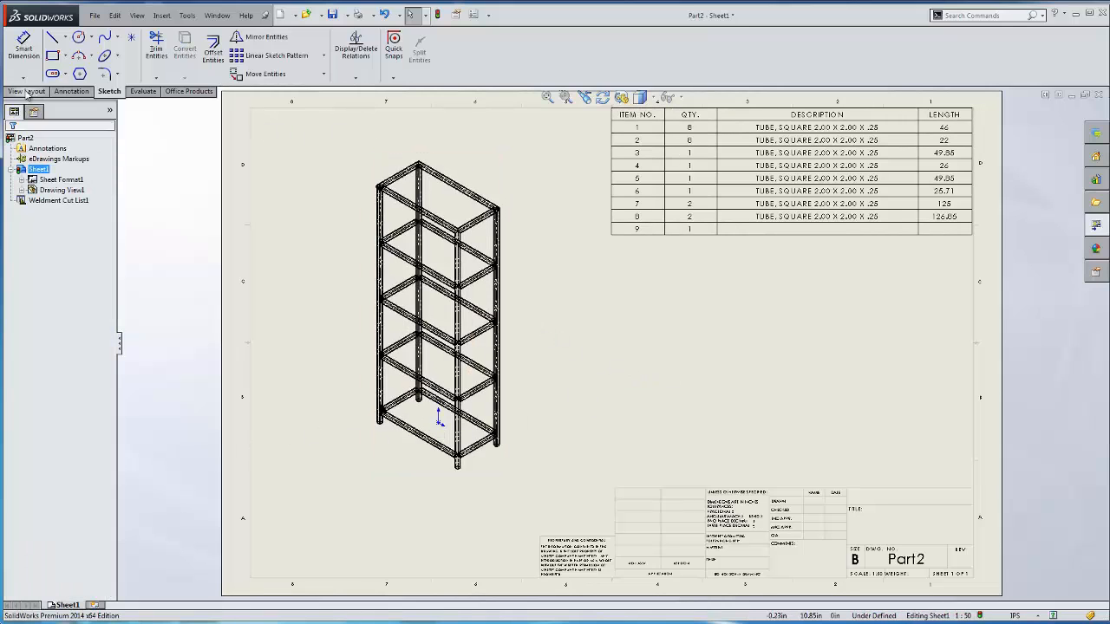
# Auto Balloon the isometric view with item-number balloons.
pyautogui.click(71, 90)
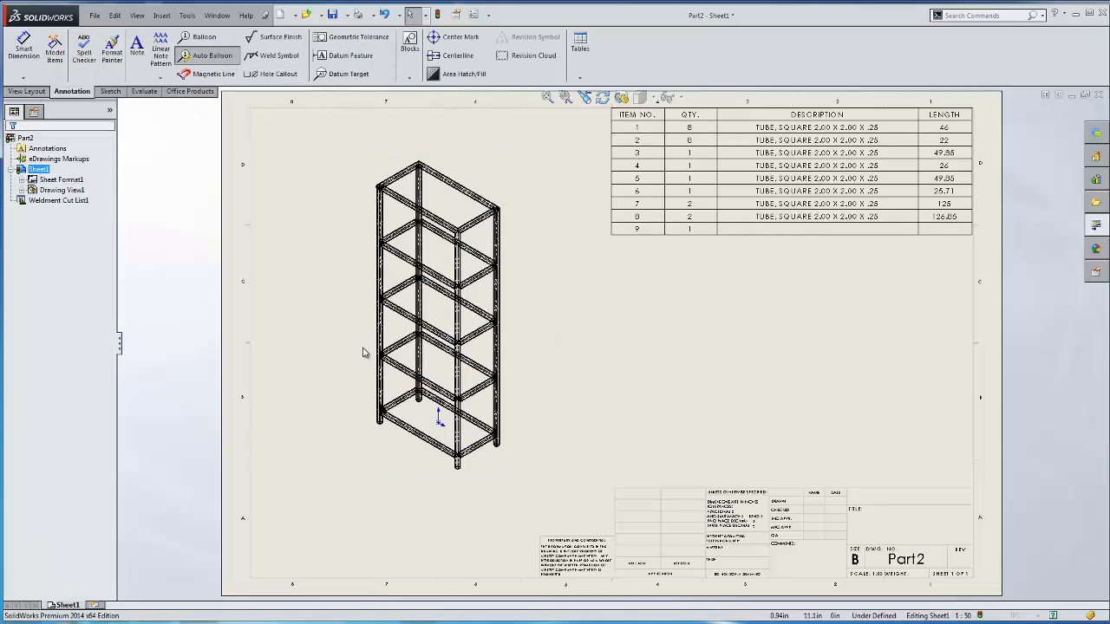
pyautogui.click(208, 49)
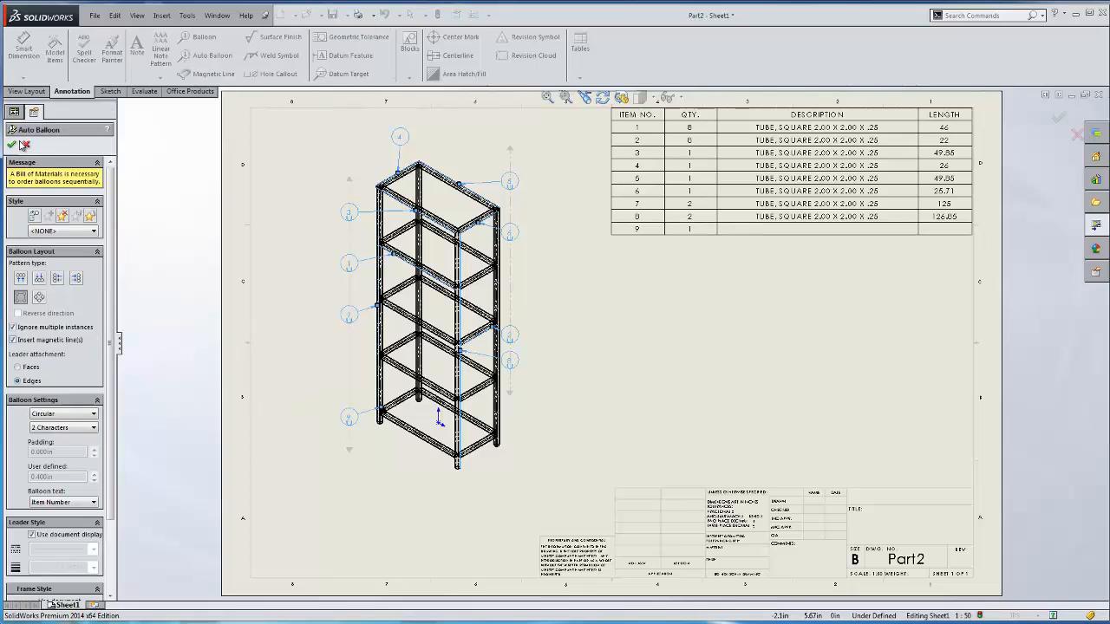
pyautogui.click(10, 145)
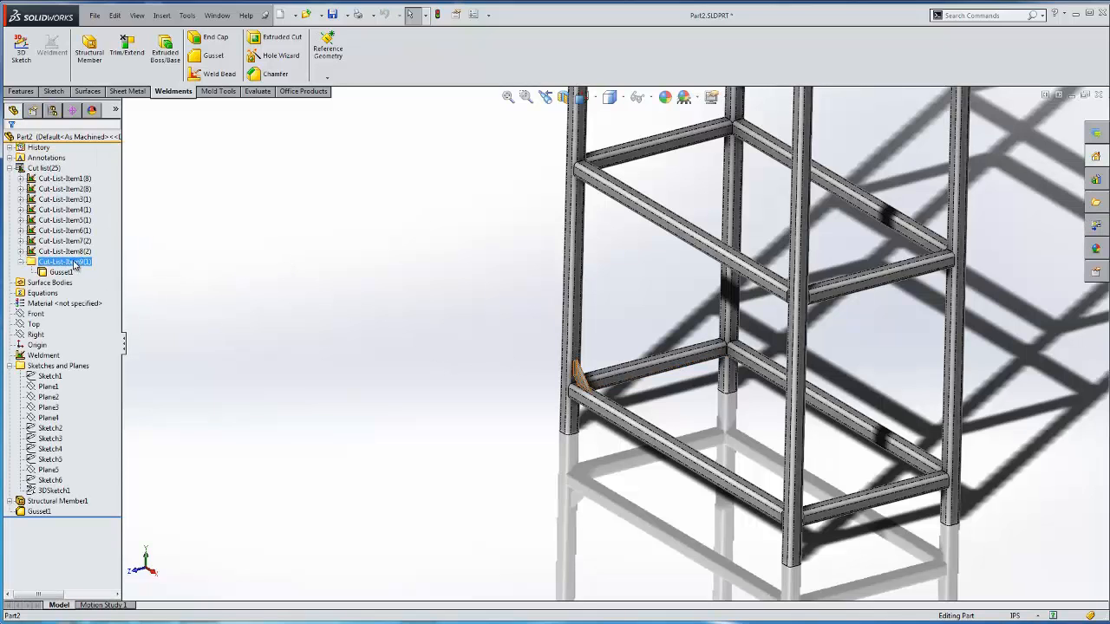
# Create a bounding box for the gusset's cut-list item in the part.
pyautogui.rightClick(66, 262)
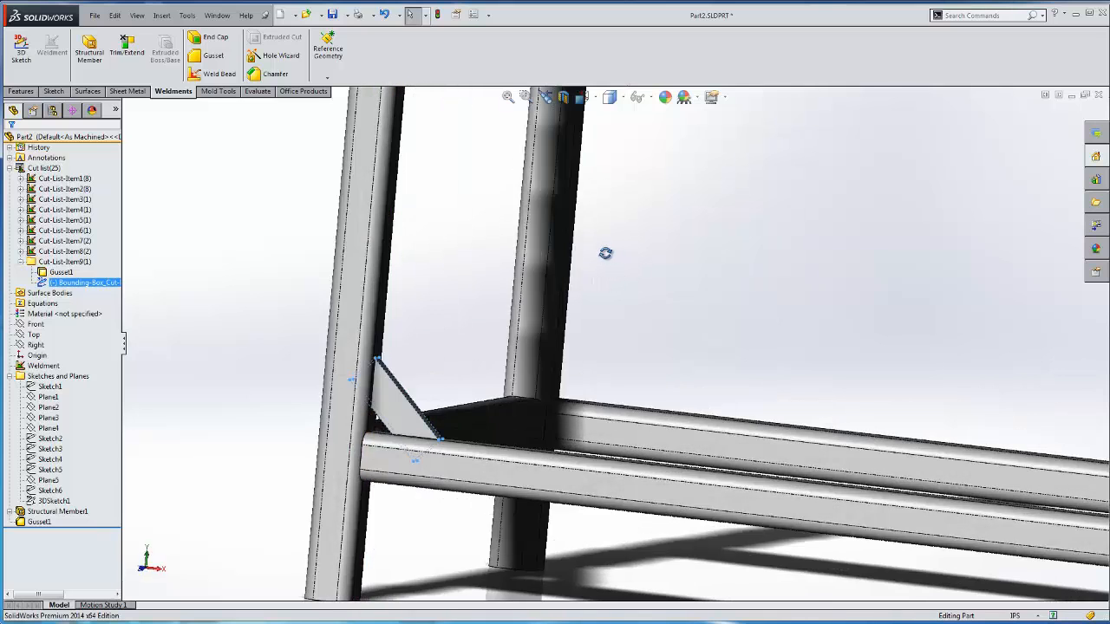
pyautogui.rightClick(49, 167)
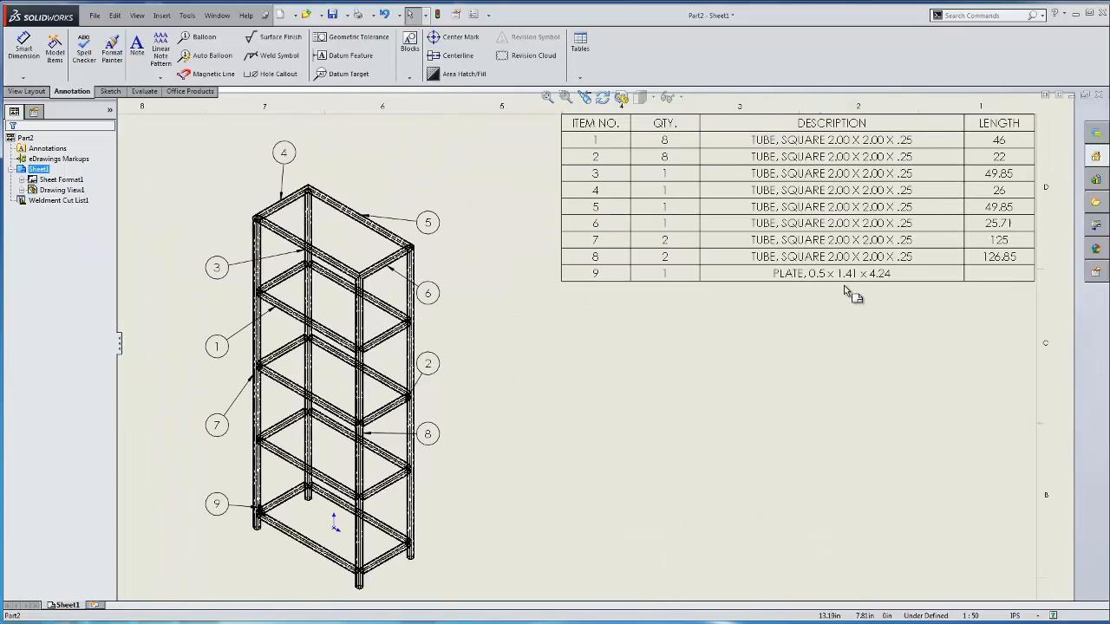
# Return to the drawing so the cut list shows the 0.5 X 1.41 X 4.24 plate as item 9.
pyautogui.click(798, 199)
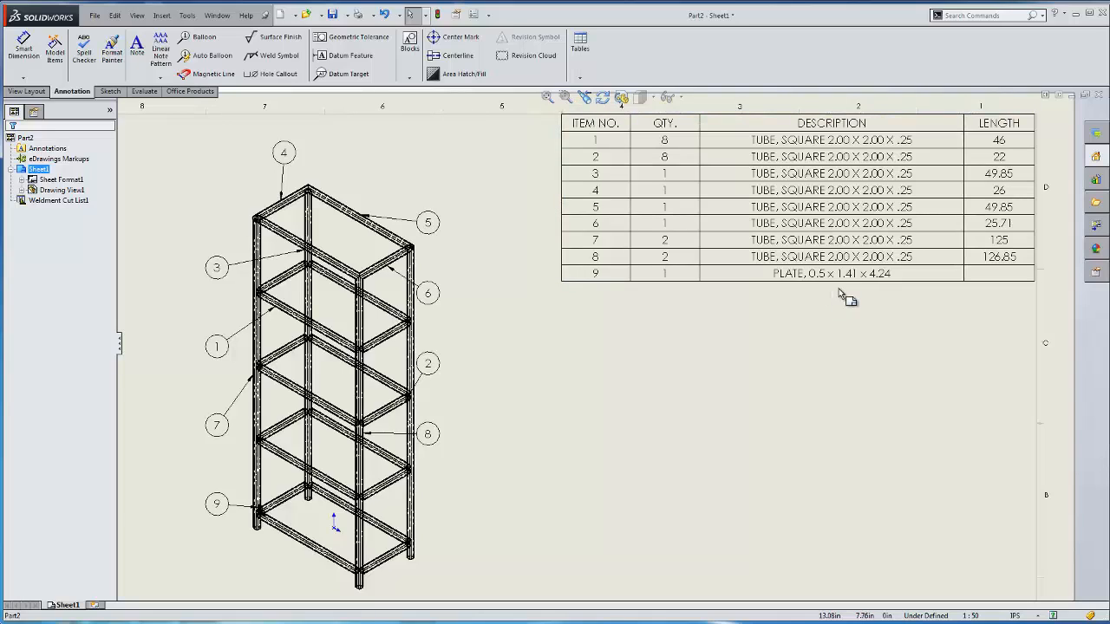
pyautogui.moveTo(849, 357)
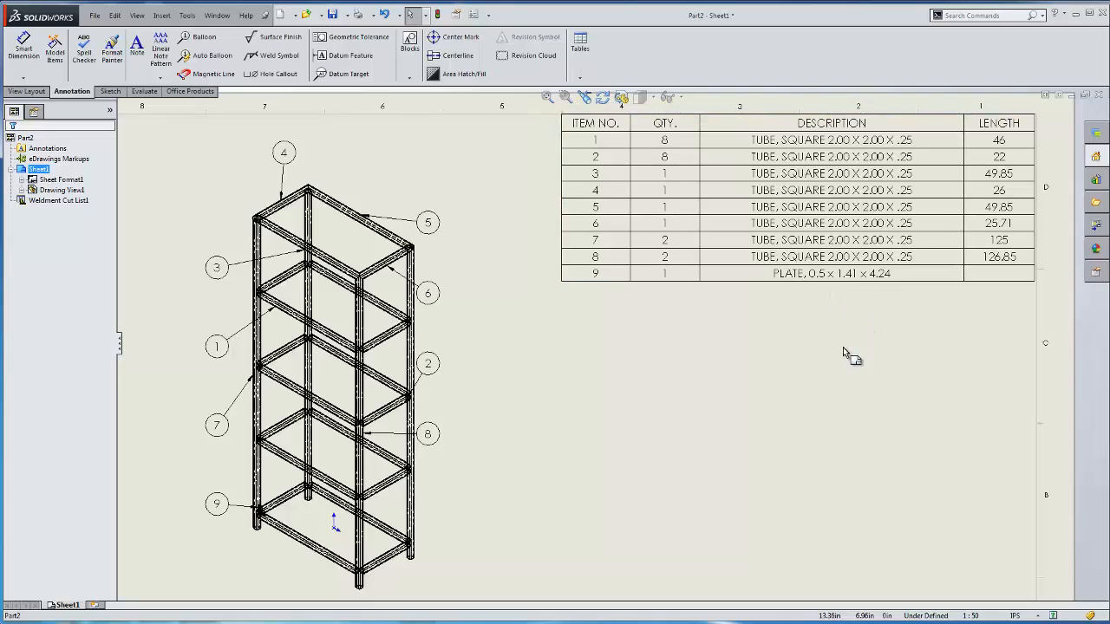
pyautogui.moveTo(660, 350)
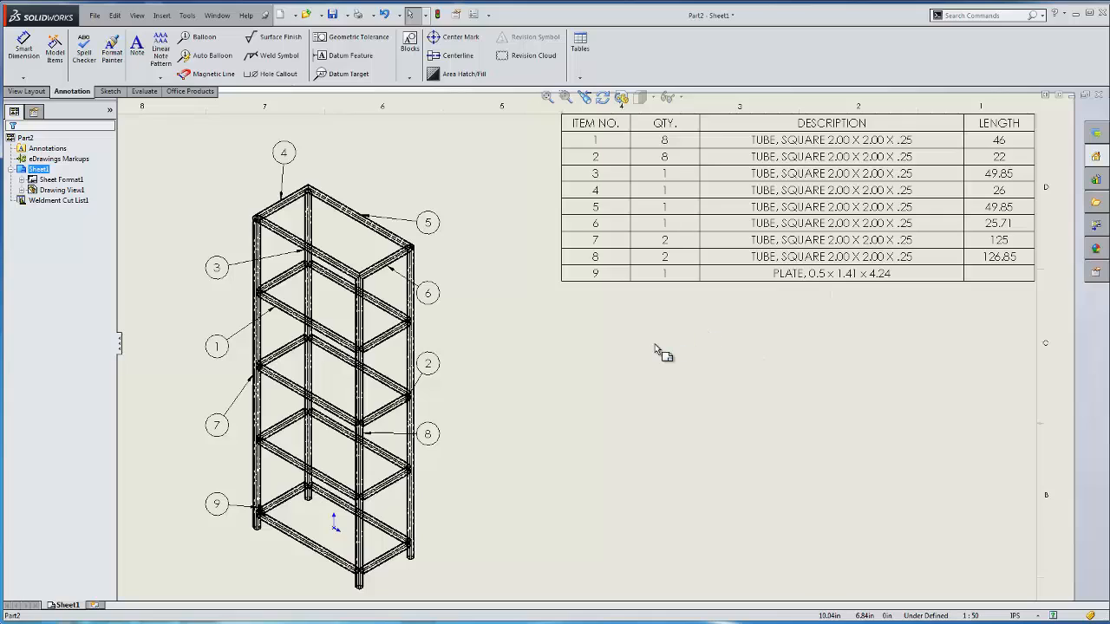
pyautogui.moveTo(659, 354)
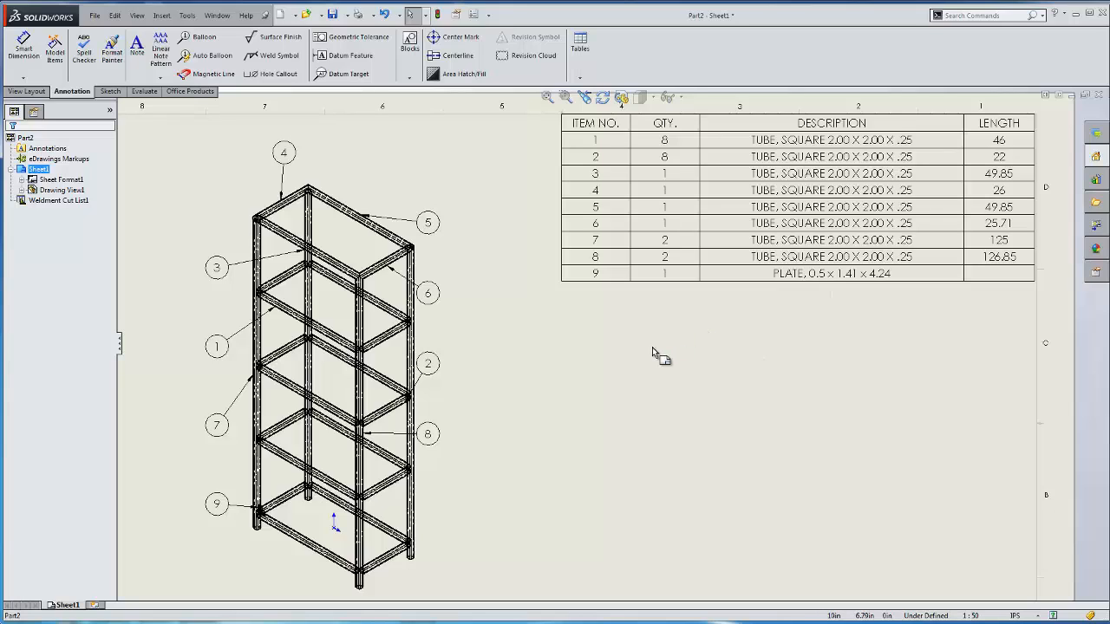